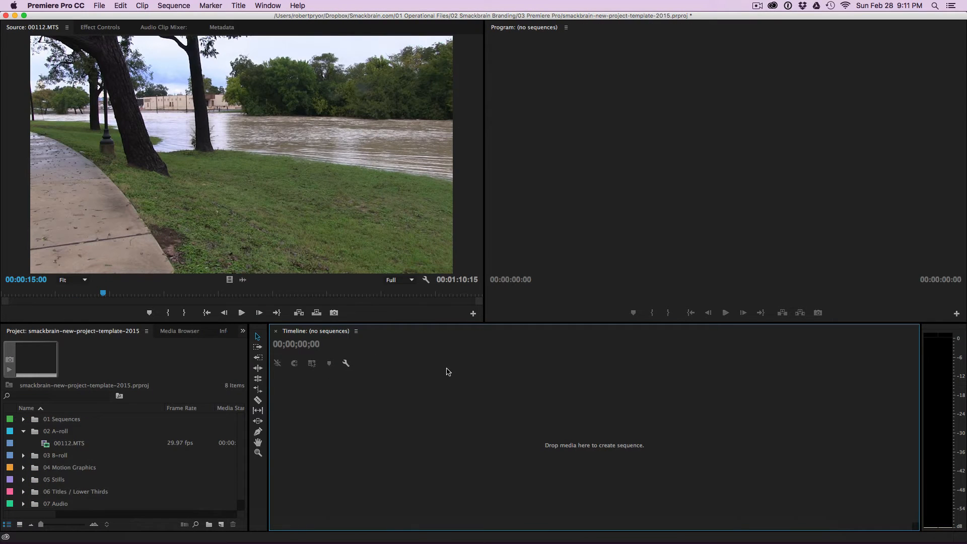
{"action": "mouse_move", "coordinate": [173, 377]}
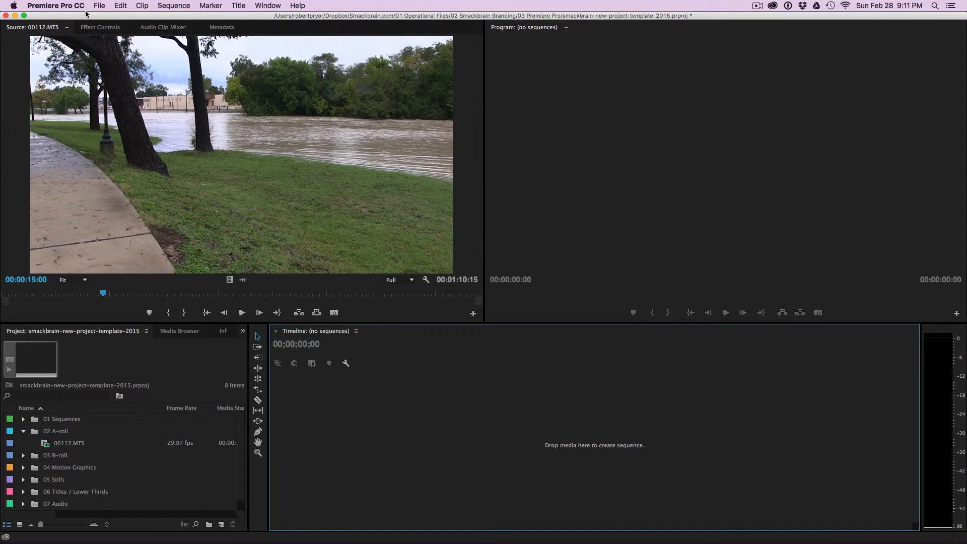
- Start a new sequence from the File menu and browse the AVCHD presets without choosing one
{"action": "left_click", "coordinate": [99, 6]}
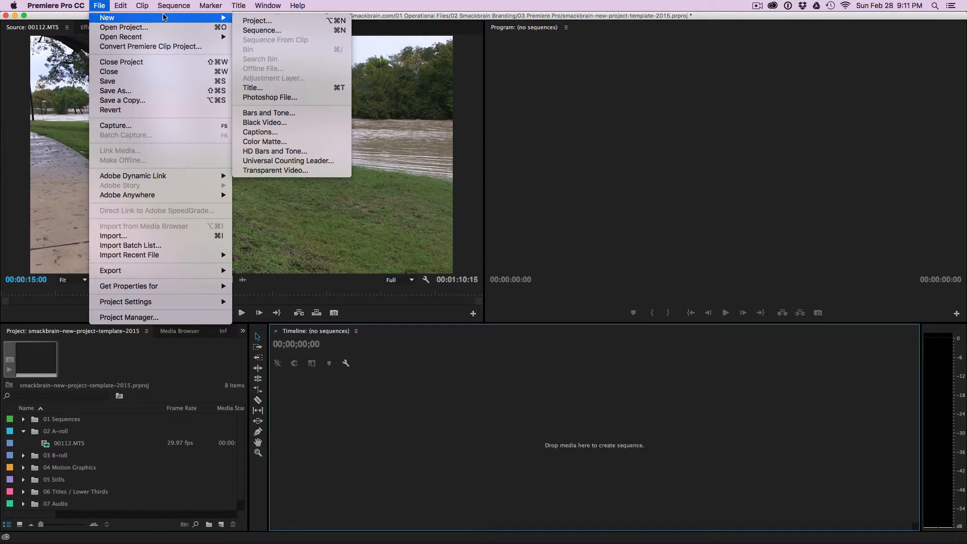
{"action": "left_click", "coordinate": [262, 30]}
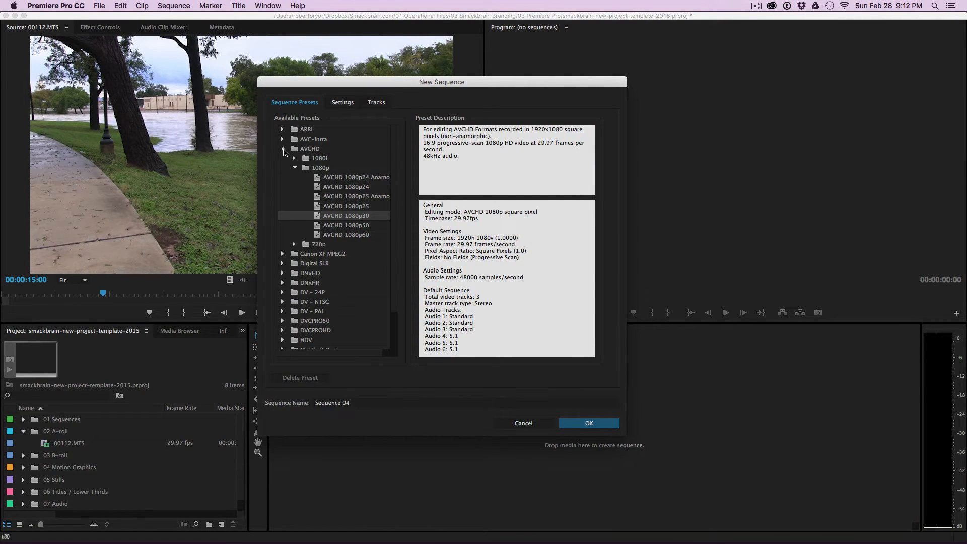
{"action": "left_click", "coordinate": [283, 149]}
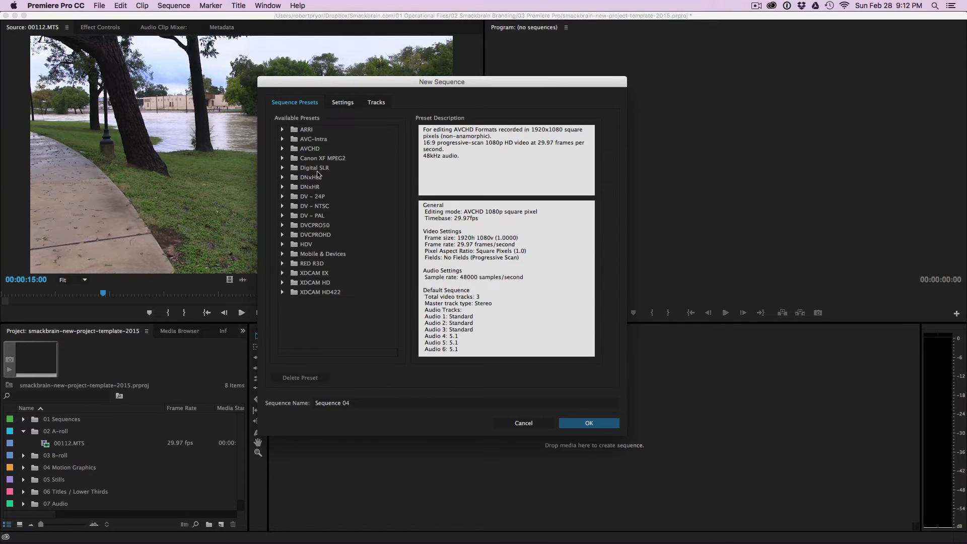
{"action": "mouse_move", "coordinate": [524, 424]}
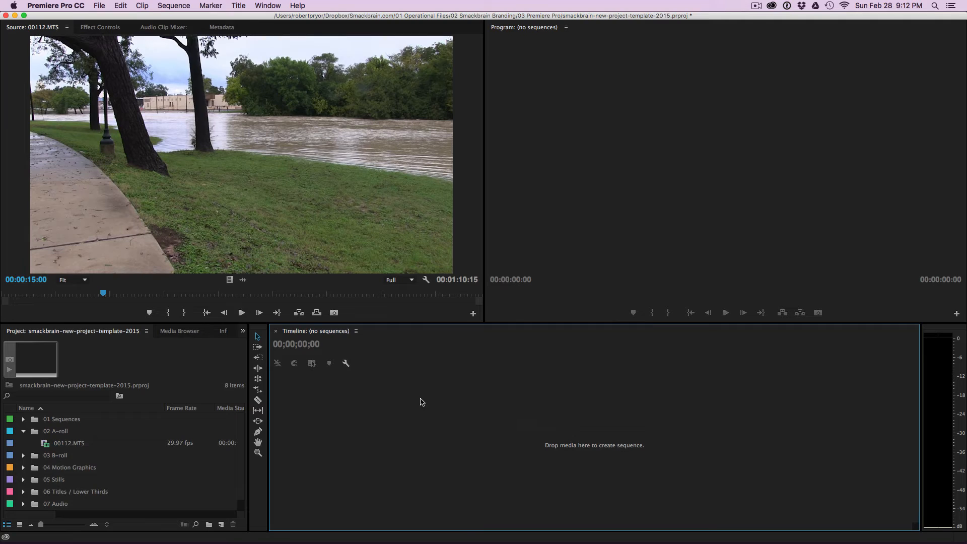
{"action": "mouse_move", "coordinate": [104, 432]}
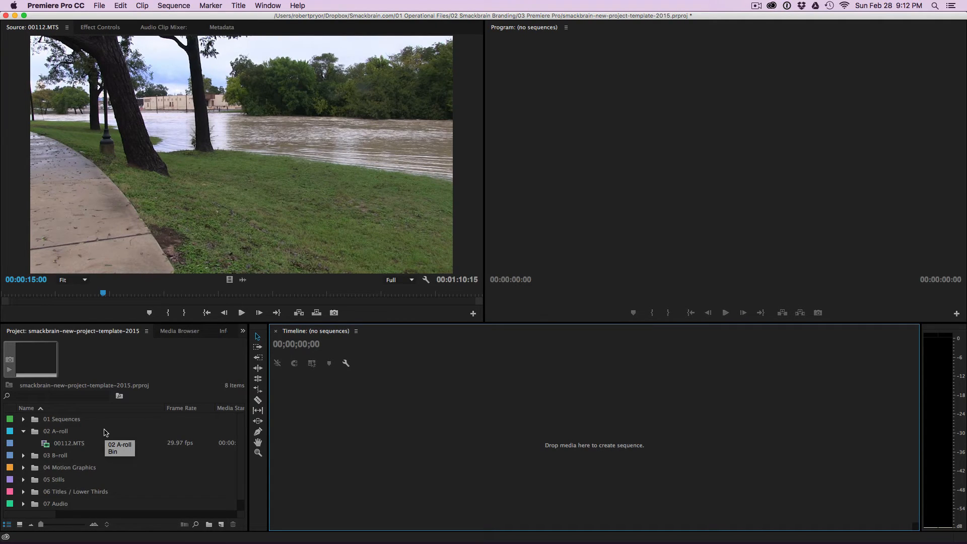
{"action": "mouse_move", "coordinate": [73, 443]}
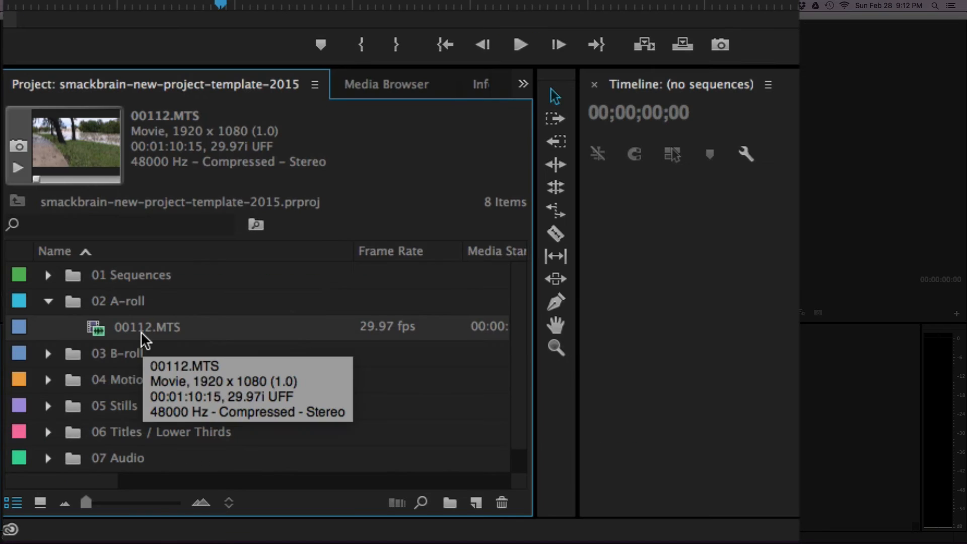
{"action": "mouse_move", "coordinate": [197, 204]}
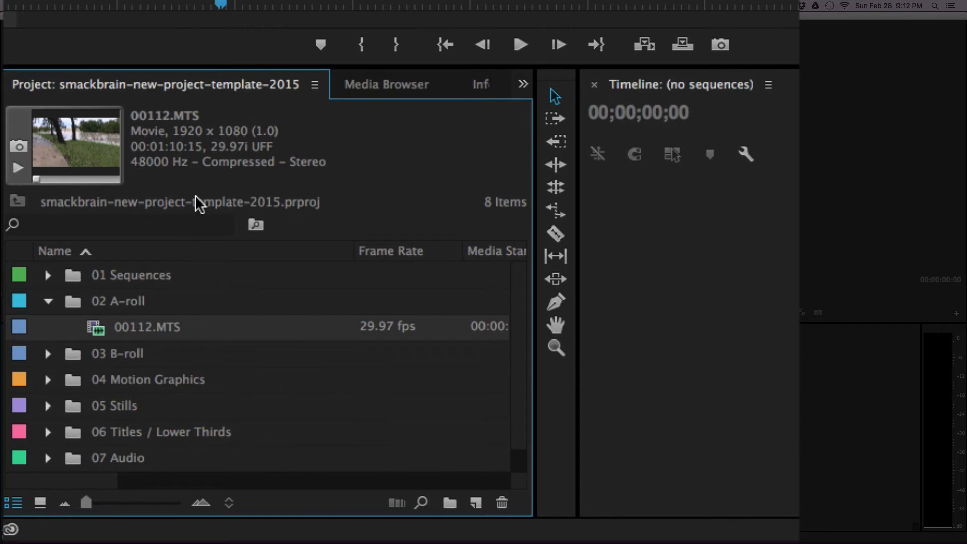
{"action": "mouse_move", "coordinate": [262, 146]}
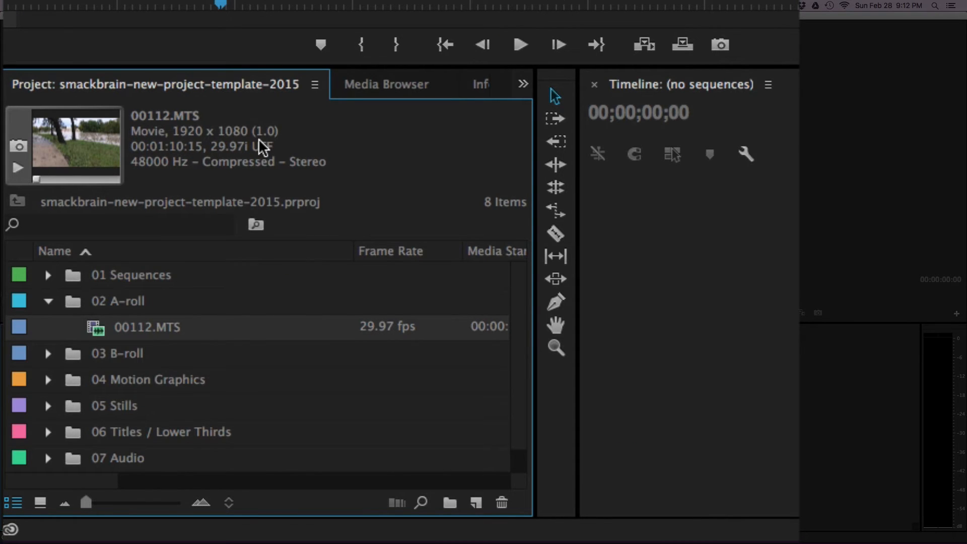
- Create sequence 00112 from the 00112.MTS clip via New Sequence From Clip
{"action": "double_click", "coordinate": [147, 327]}
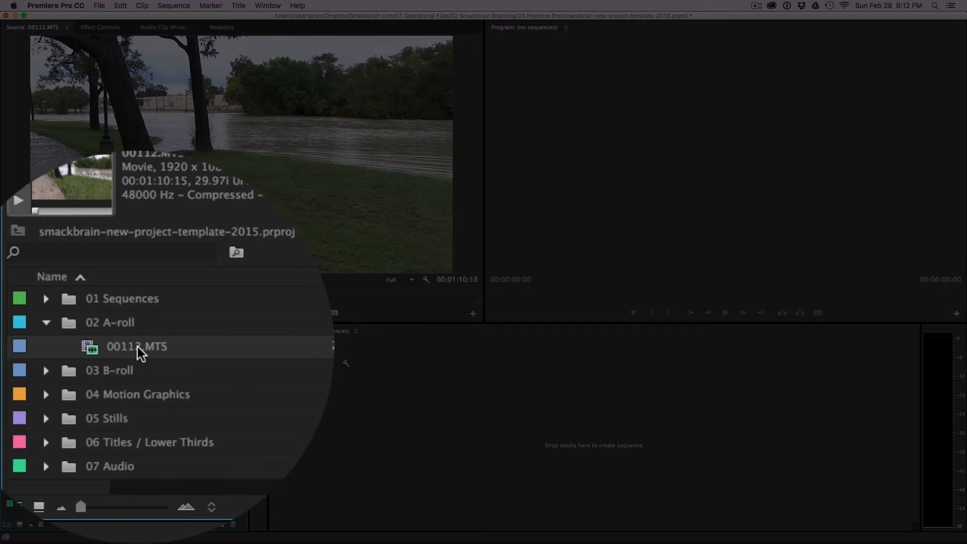
{"action": "right_click", "coordinate": [136, 346]}
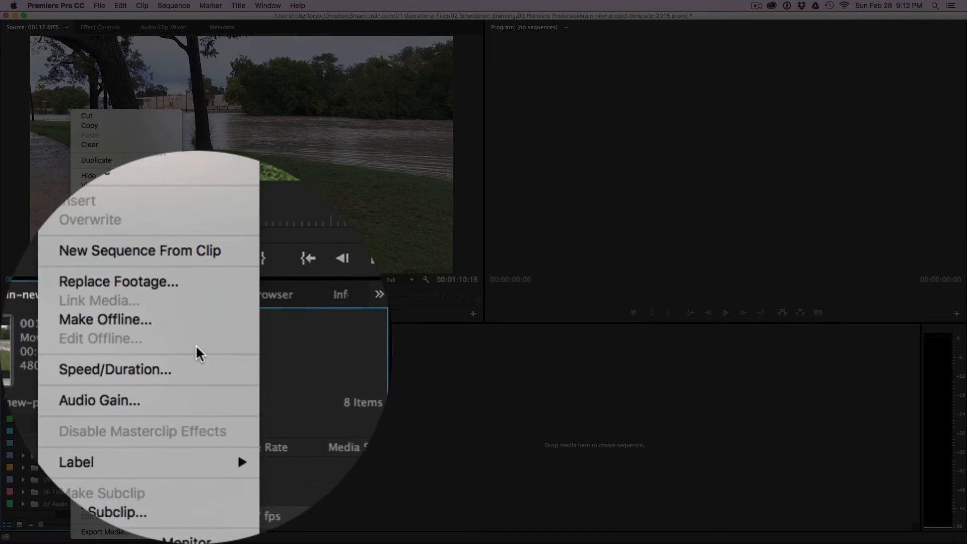
{"action": "left_click", "coordinate": [139, 251]}
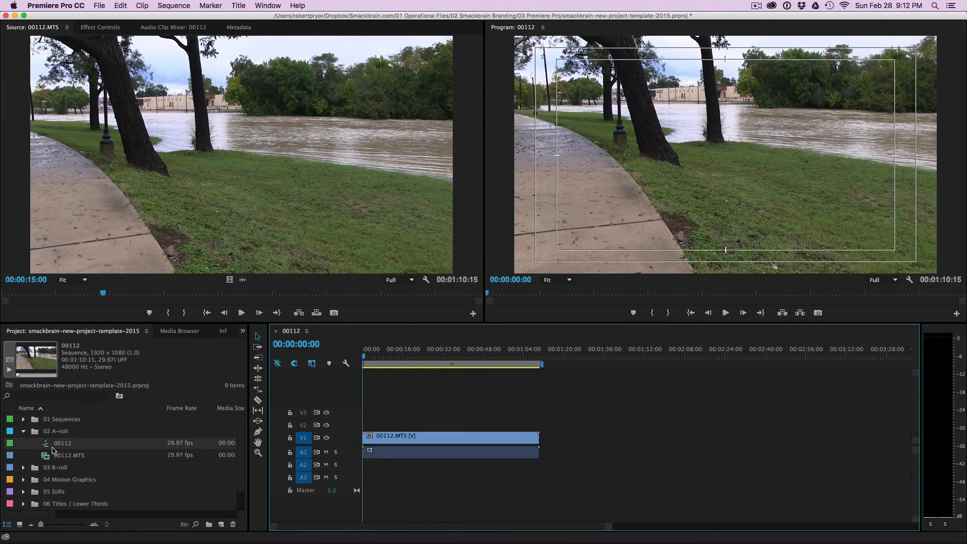
{"action": "mouse_move", "coordinate": [88, 382]}
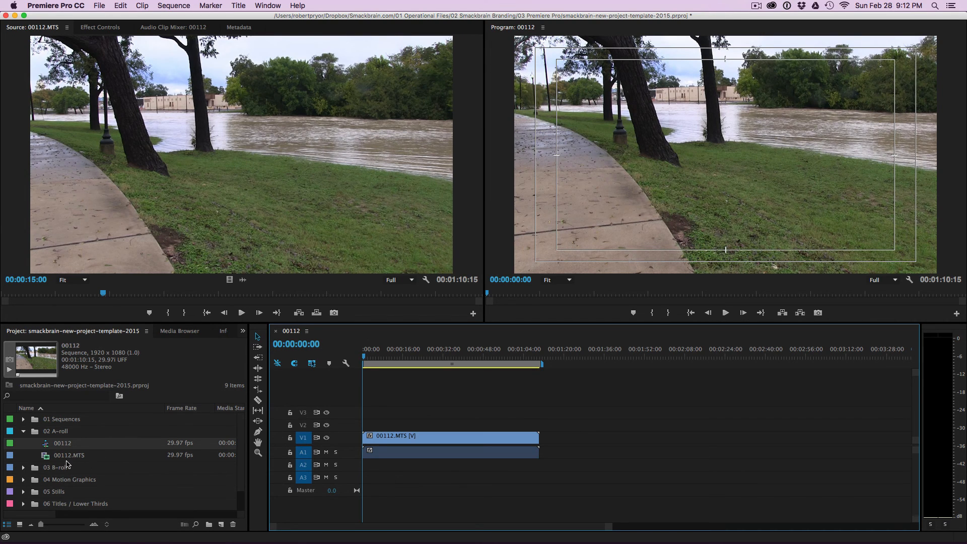
{"action": "left_click", "coordinate": [68, 456]}
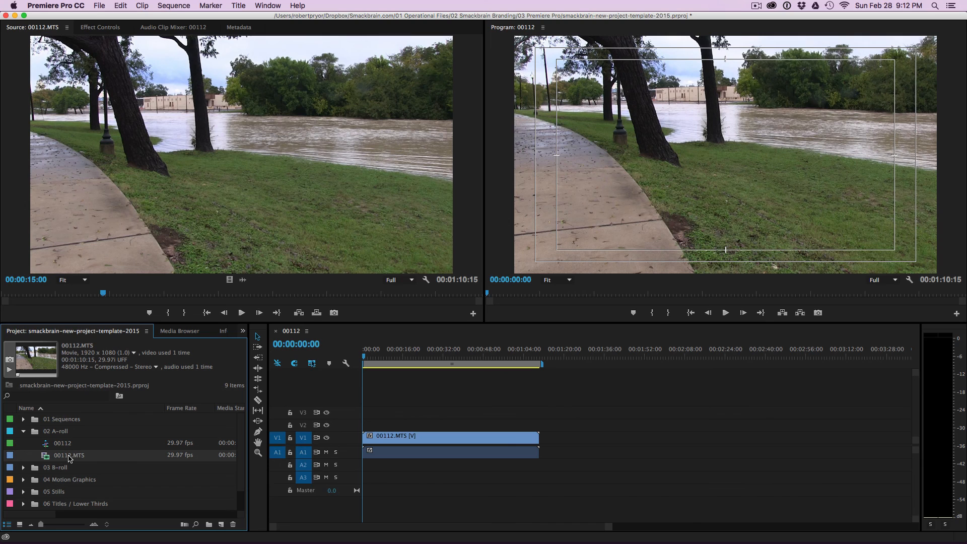